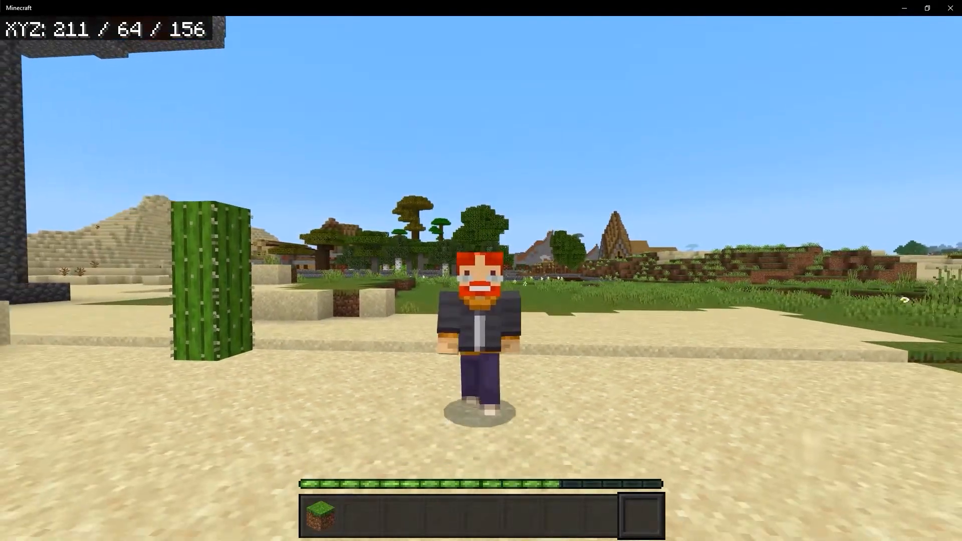
# Switch to first-person view and walk off the sand across the grass to the birch forest
pyautogui.press('w')
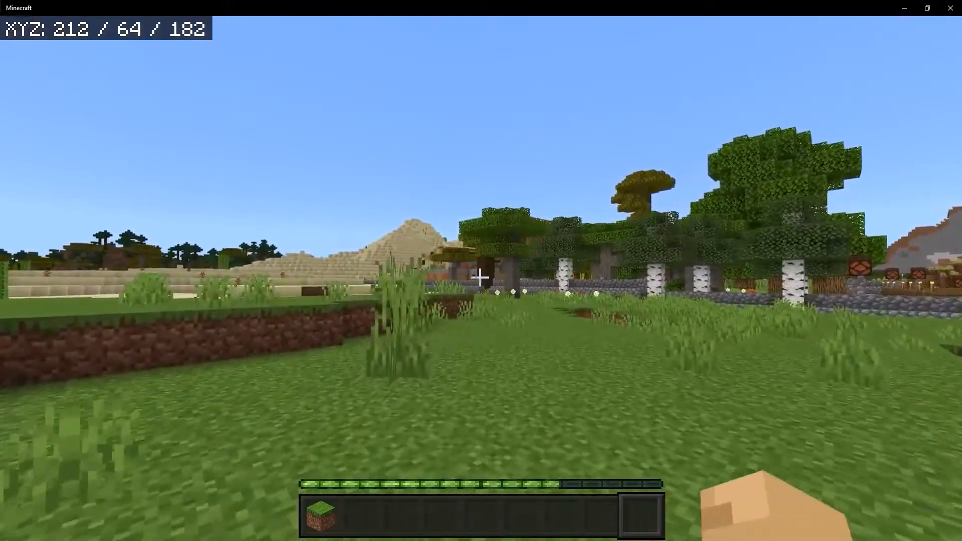
pyautogui.press('w')
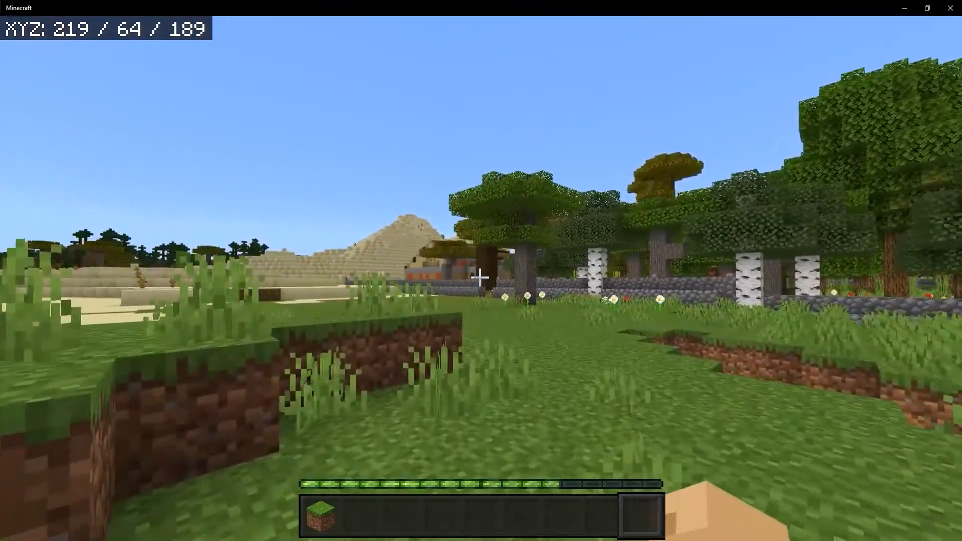